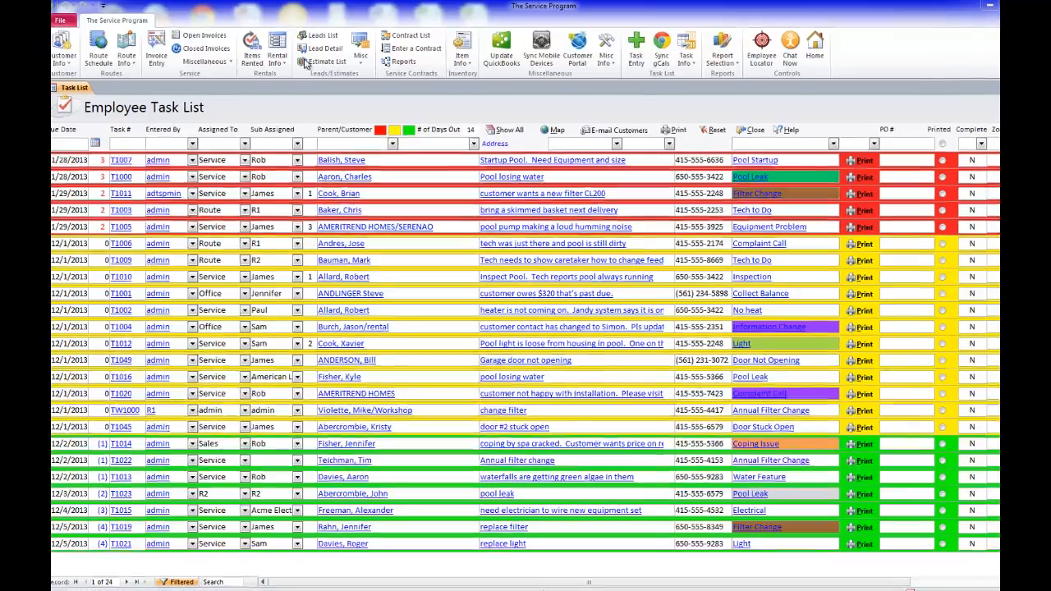
# - Show the Schedule View calendar for December 01, 2013 with tasks per employee
pyautogui.click(703, 20)
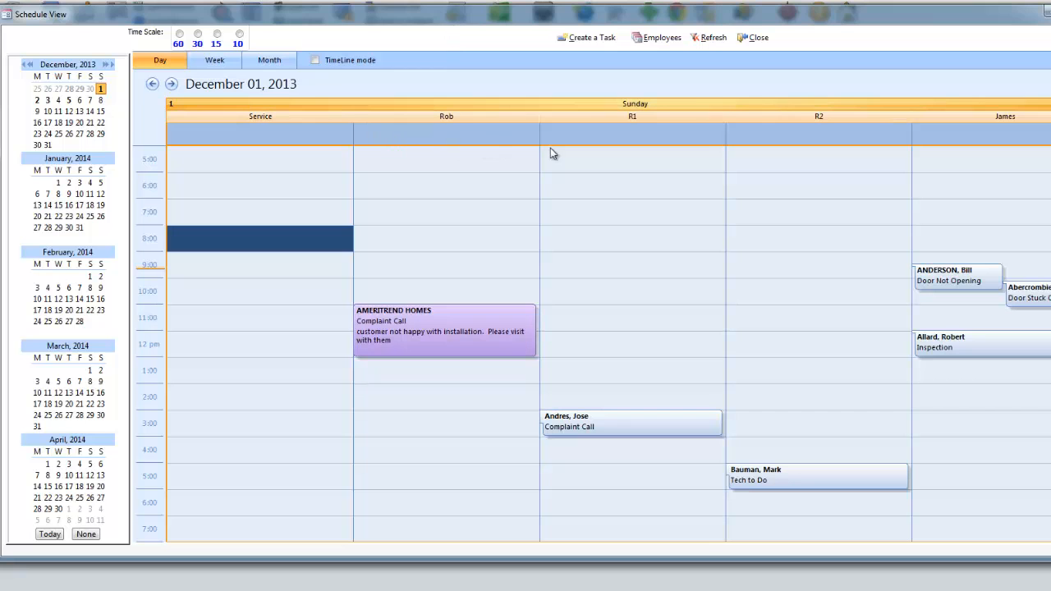
pyautogui.moveTo(887, 197)
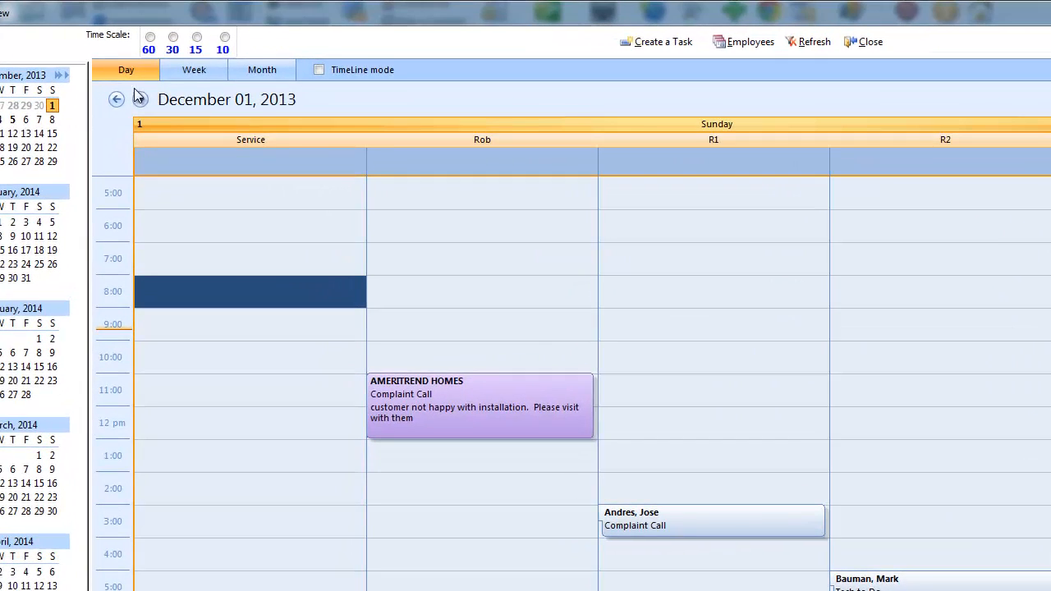
# - Cycle through Week and Month views, then show the single day November 25, 2013
pyautogui.click(194, 69)
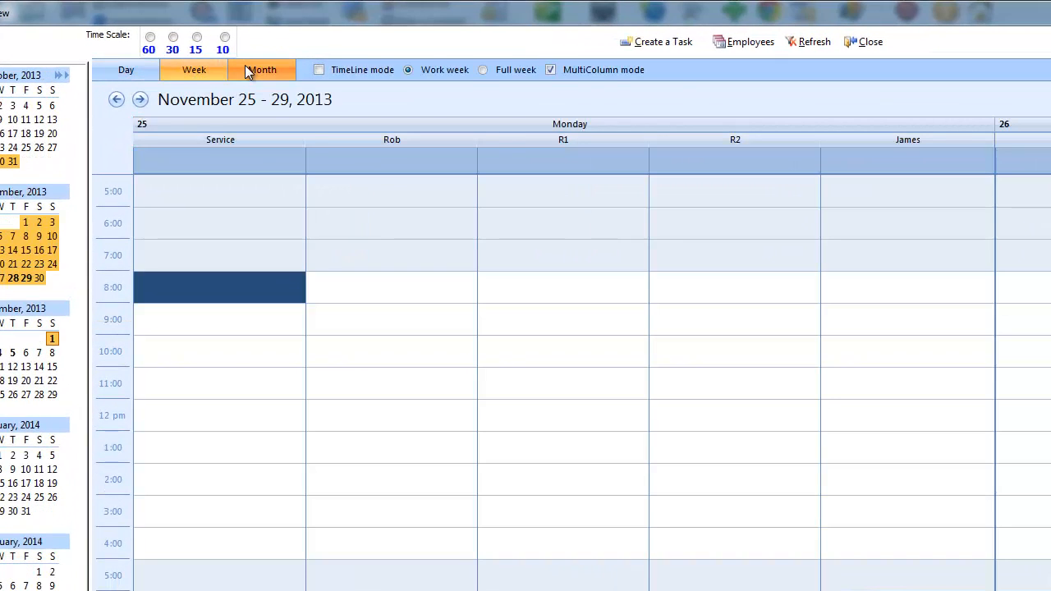
pyautogui.click(263, 68)
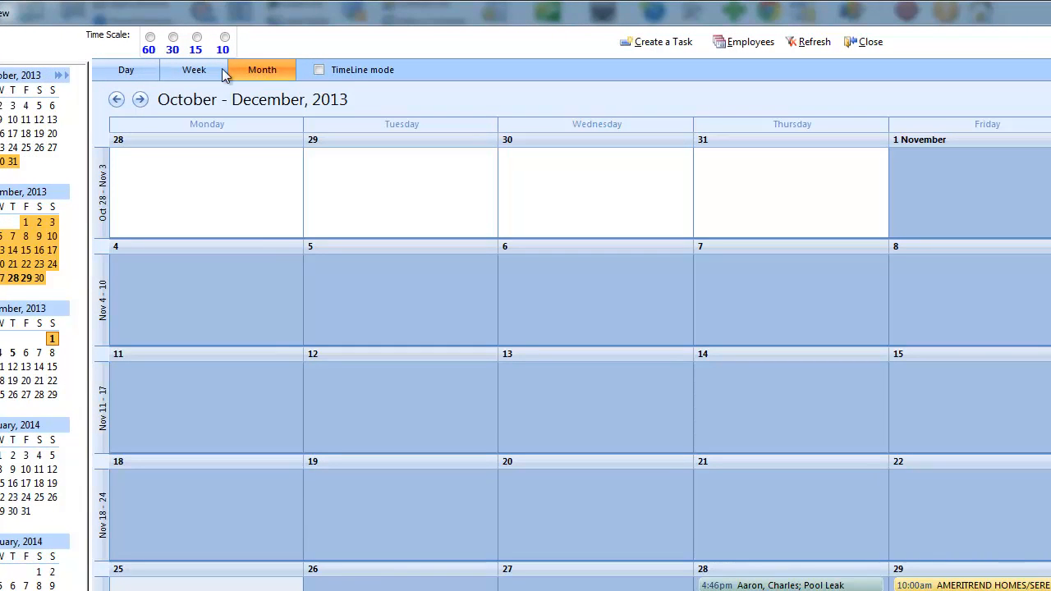
pyautogui.click(125, 69)
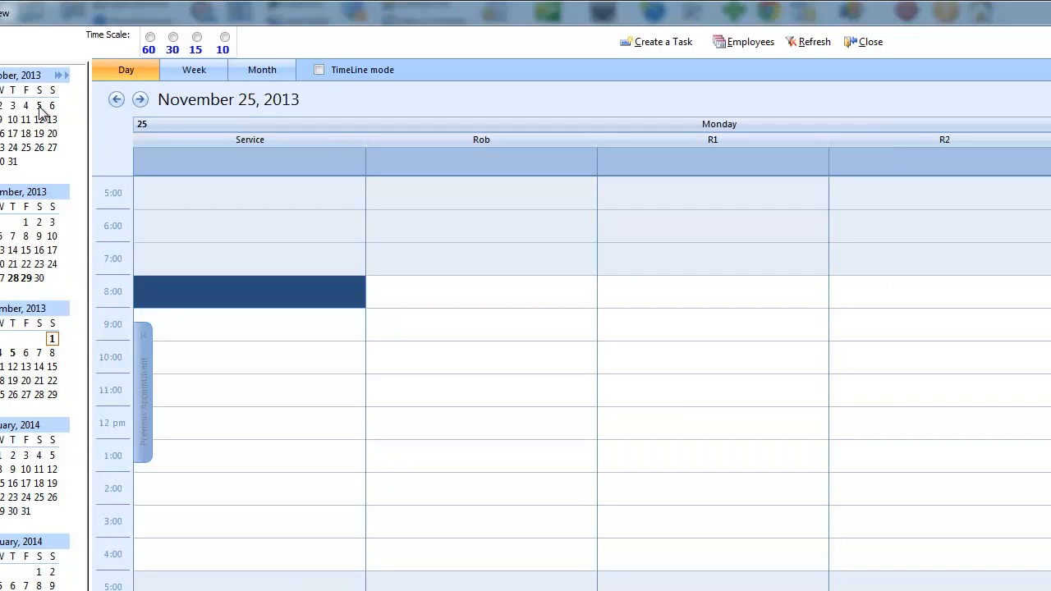
pyautogui.moveTo(14, 283)
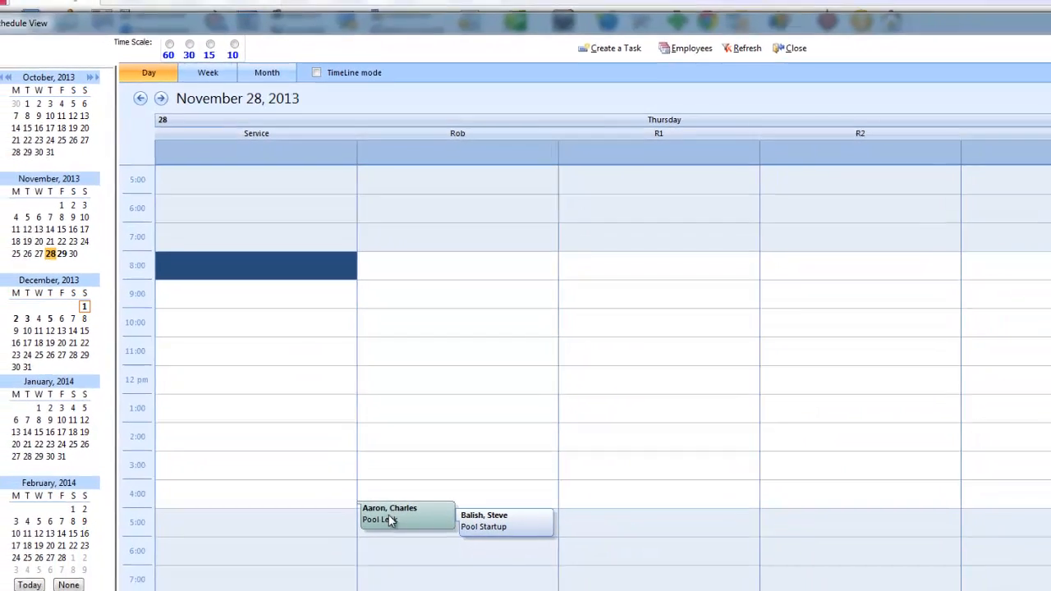
# - Move the November 28 Pool Leak task from Rob to R1, then return to December 01, 2013
pyautogui.moveTo(391, 516); pyautogui.dragTo(631, 410)
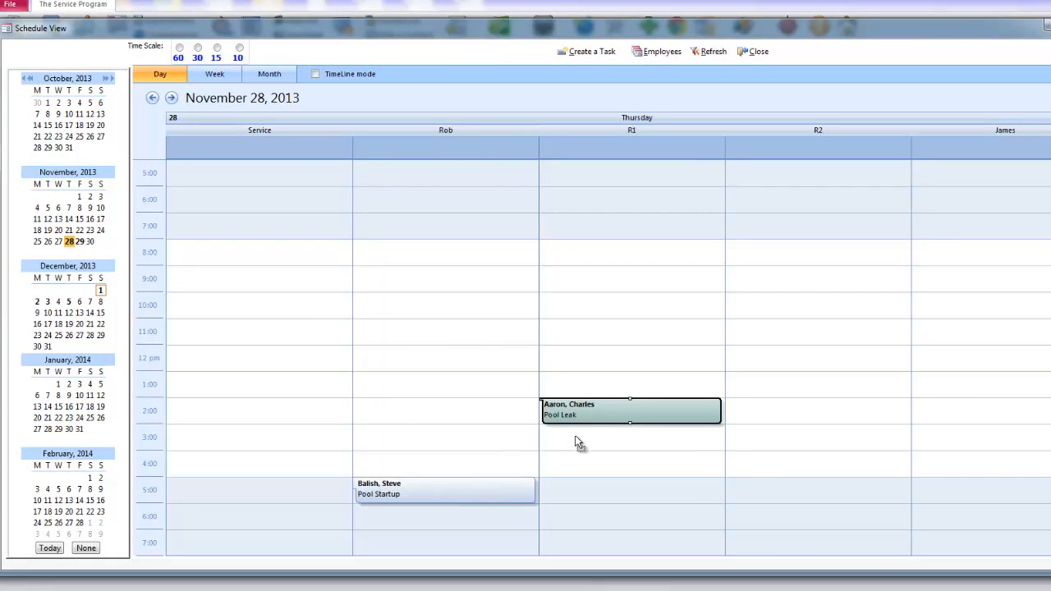
pyautogui.moveTo(552, 441)
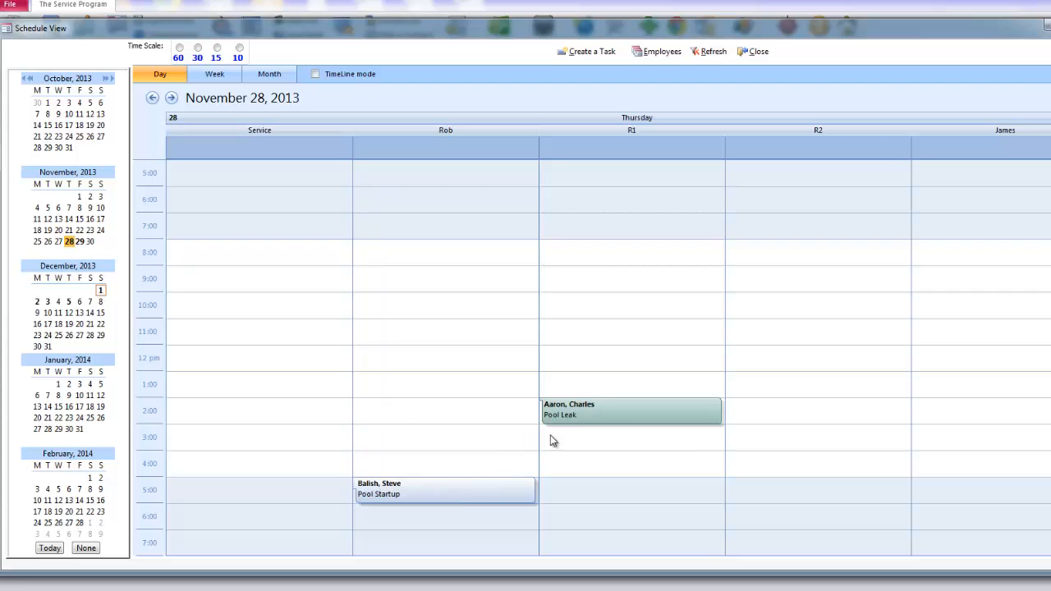
pyautogui.moveTo(184, 163)
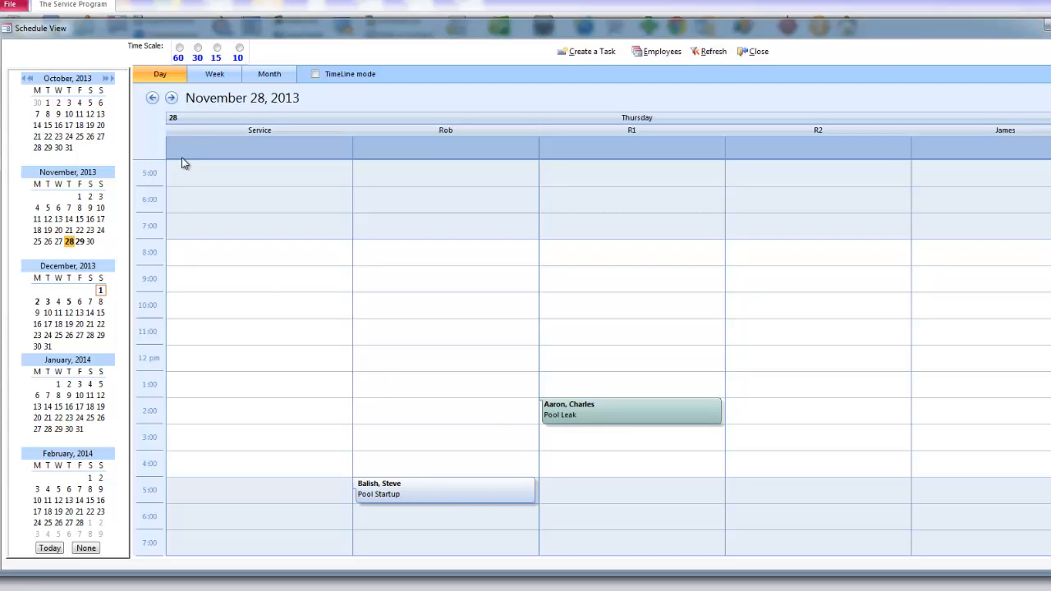
pyautogui.click(101, 289)
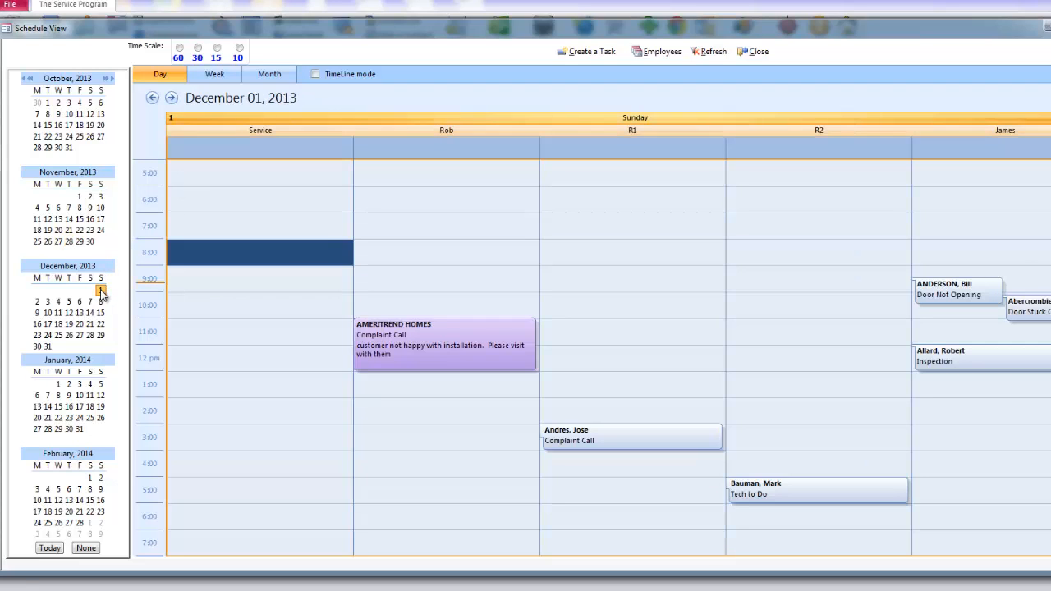